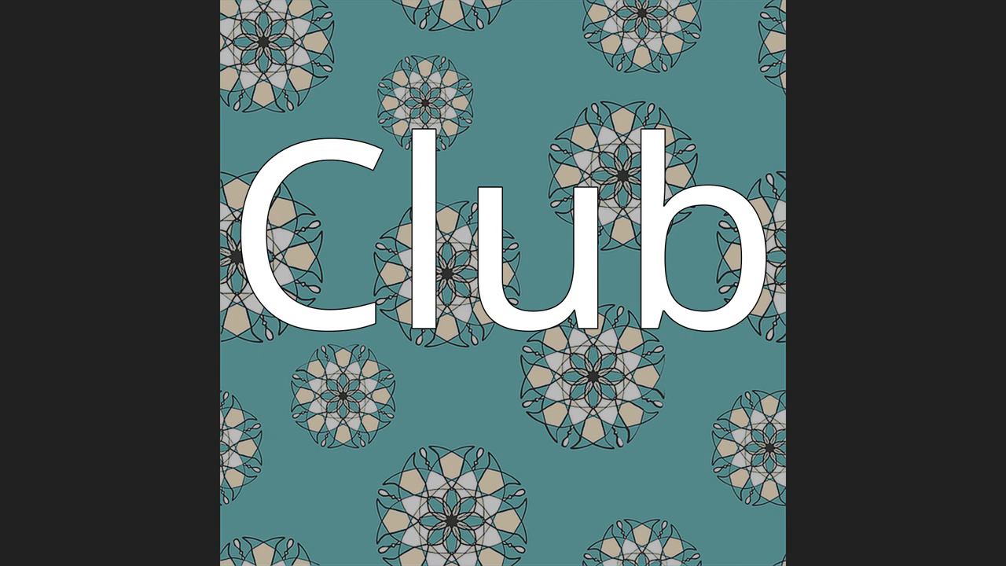
left_click(504, 283)
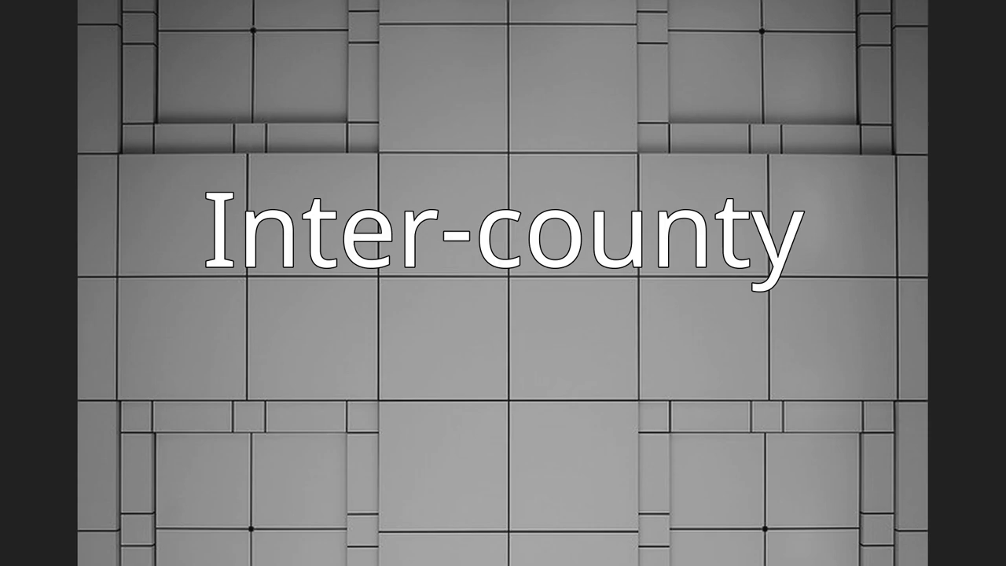